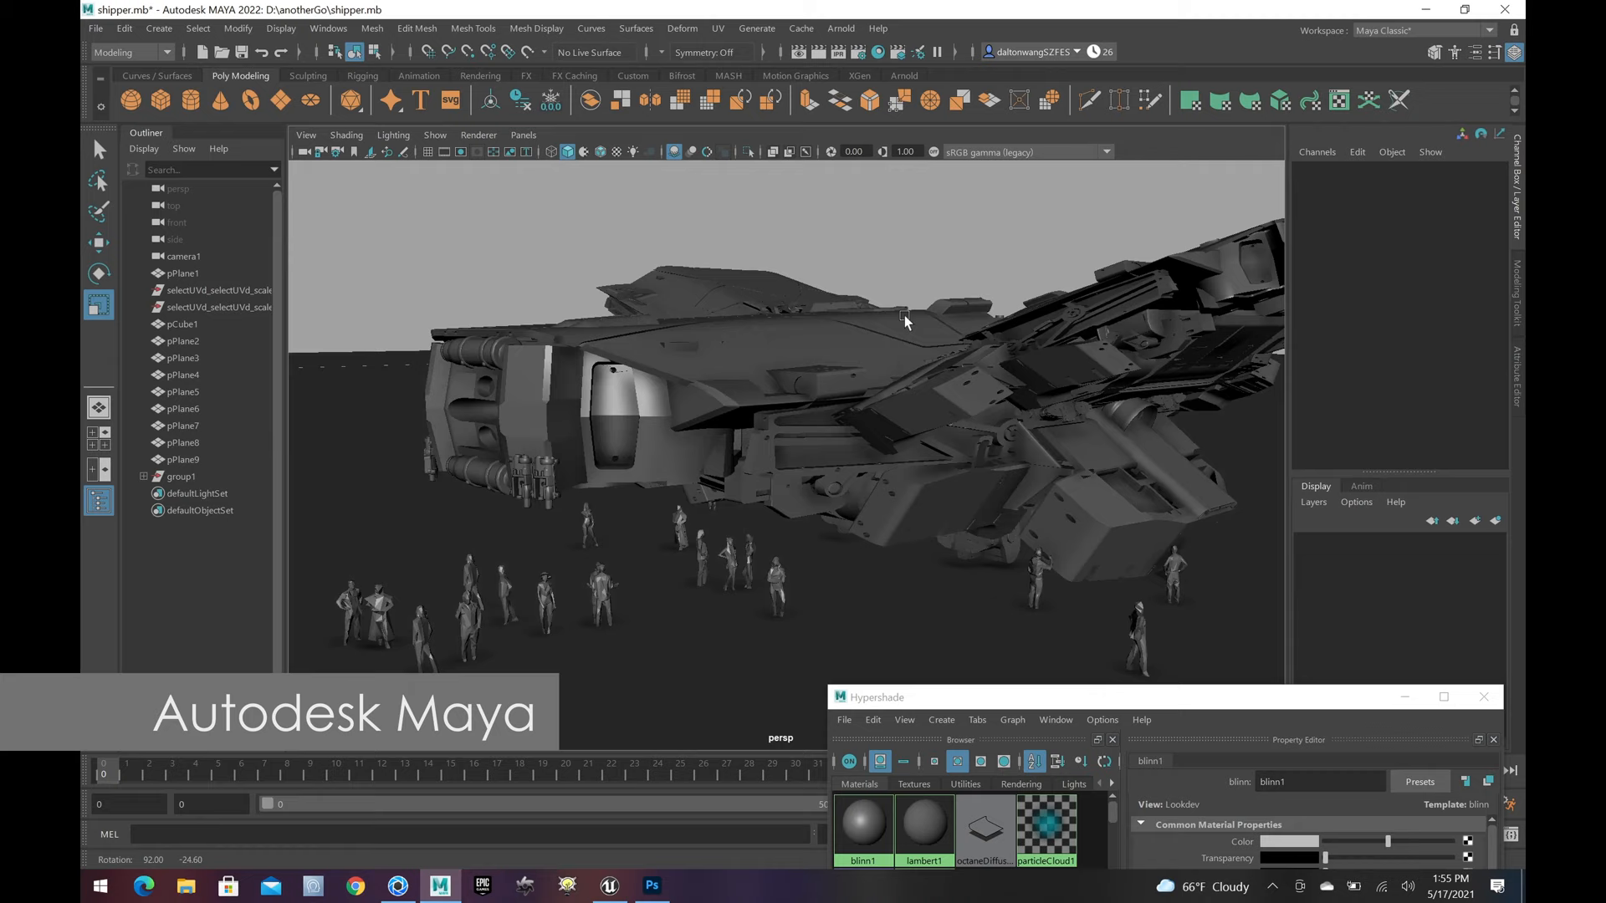
# Step: Orbit the aluminum-finished spaceship over the grassy backdrop, then view its grey-shaded render
pyautogui.moveTo(902, 318); pyautogui.dragTo(1063, 264)
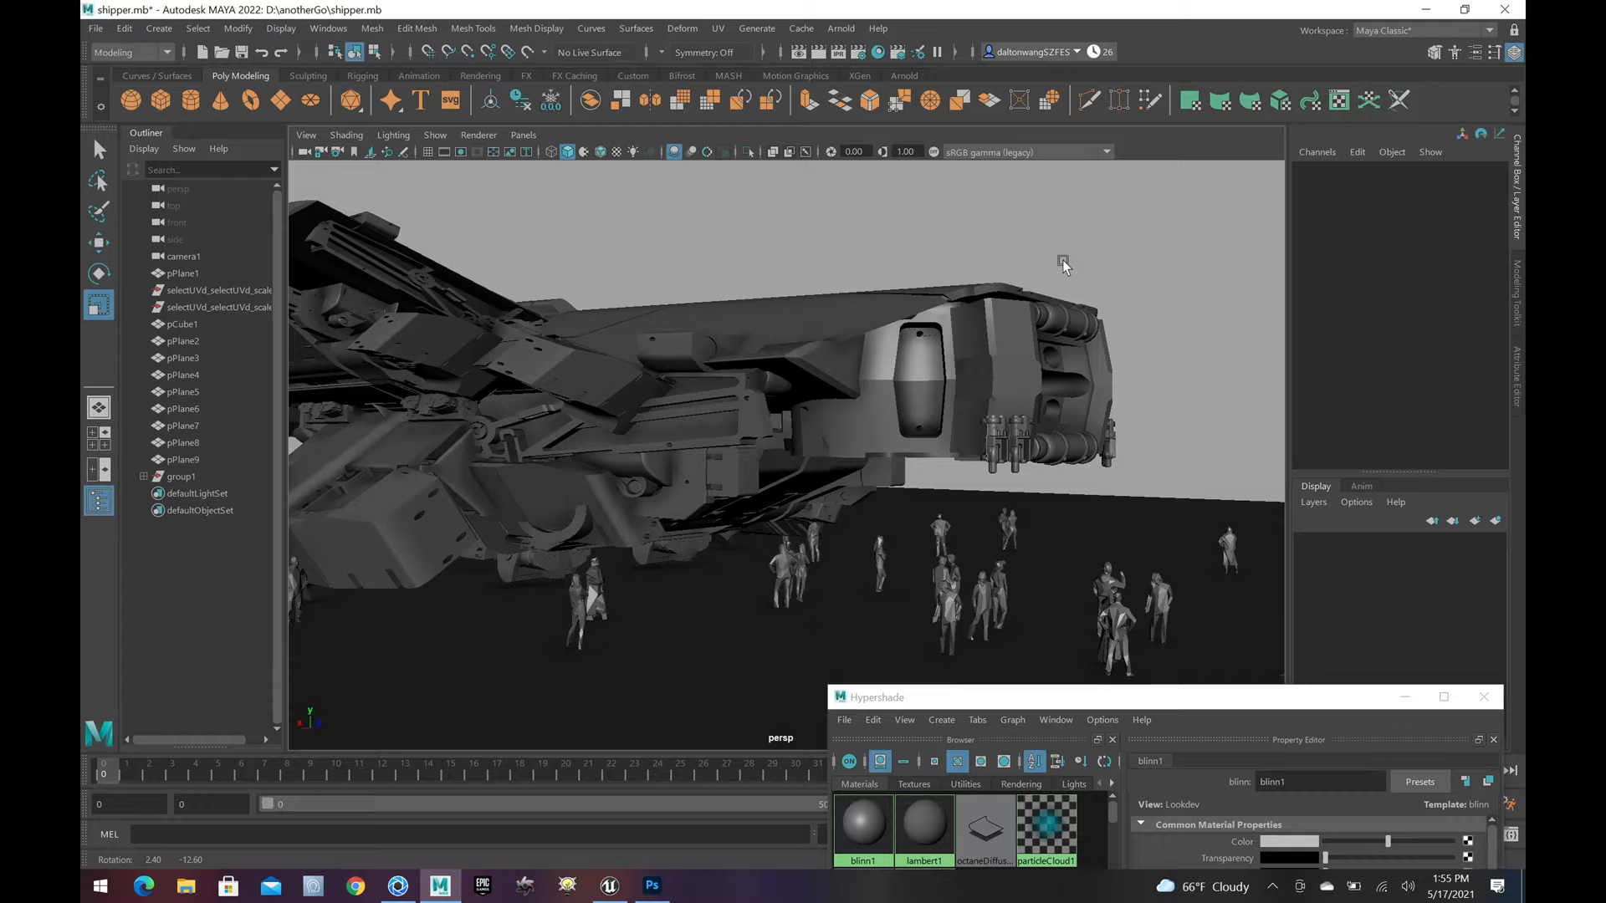
pyautogui.moveTo(1062, 261); pyautogui.dragTo(775, 429)
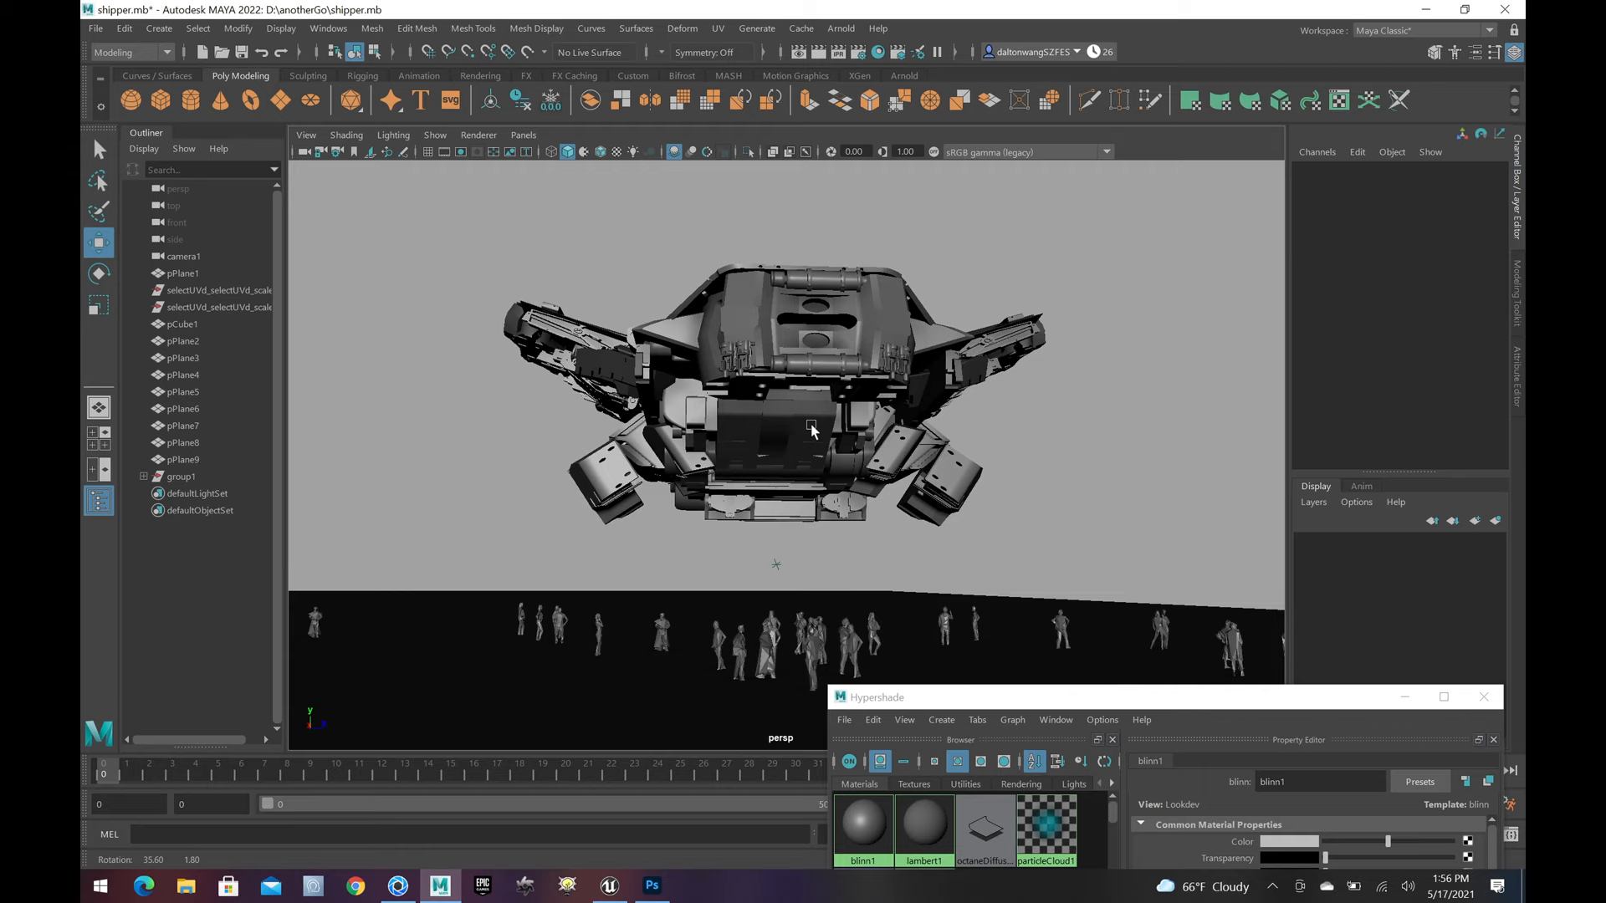
pyautogui.moveTo(809, 430); pyautogui.dragTo(911, 428)
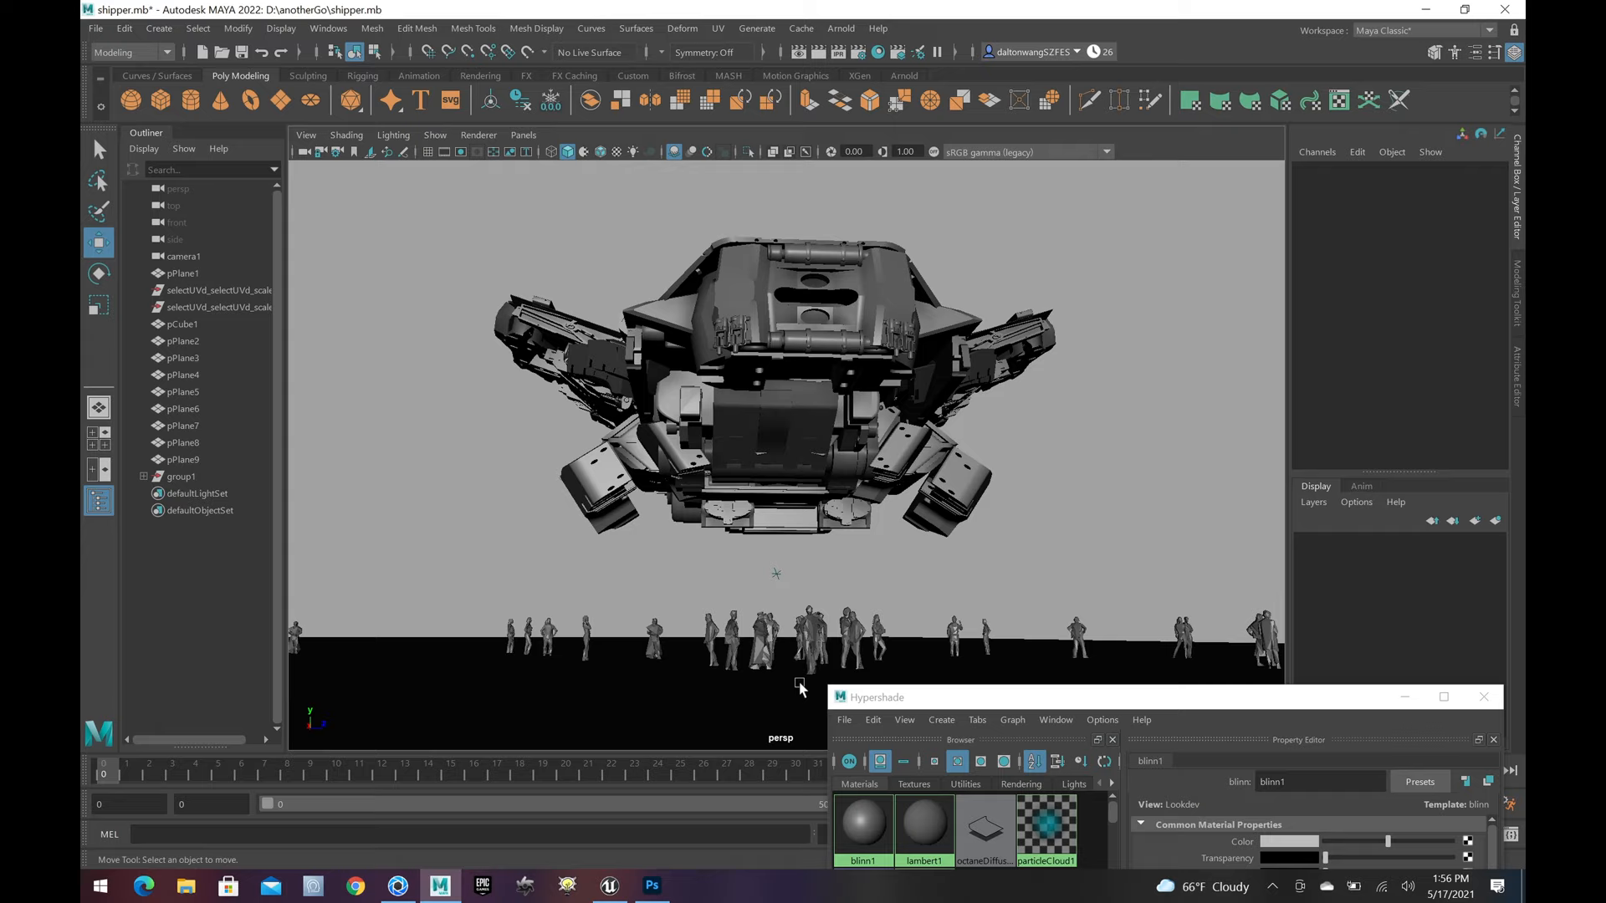
pyautogui.click(398, 886)
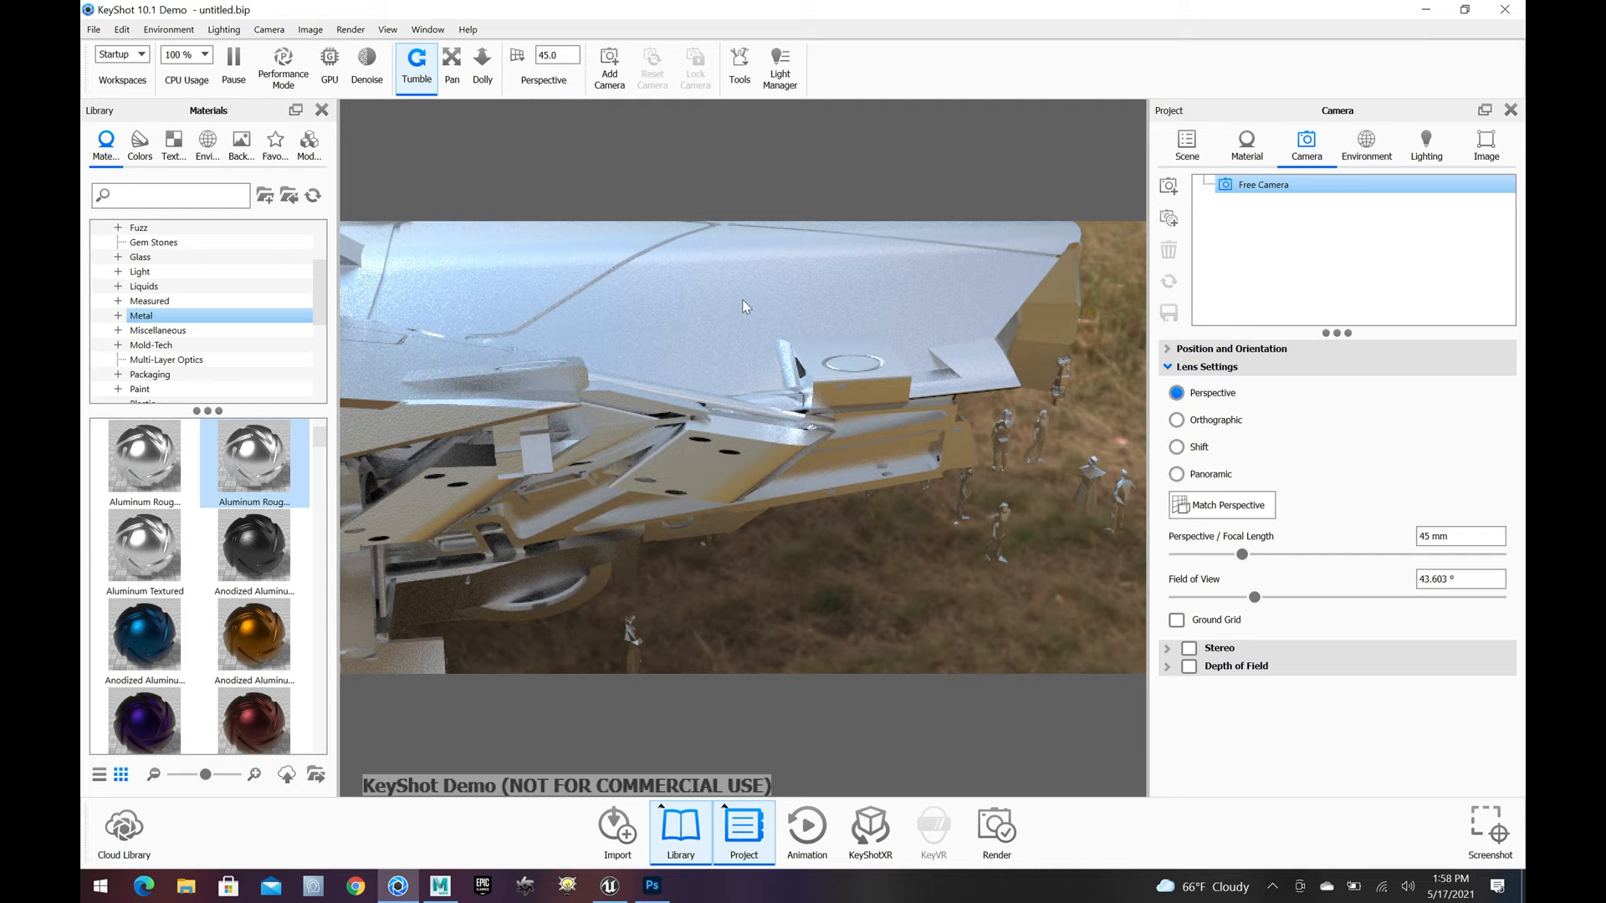
pyautogui.click(651, 886)
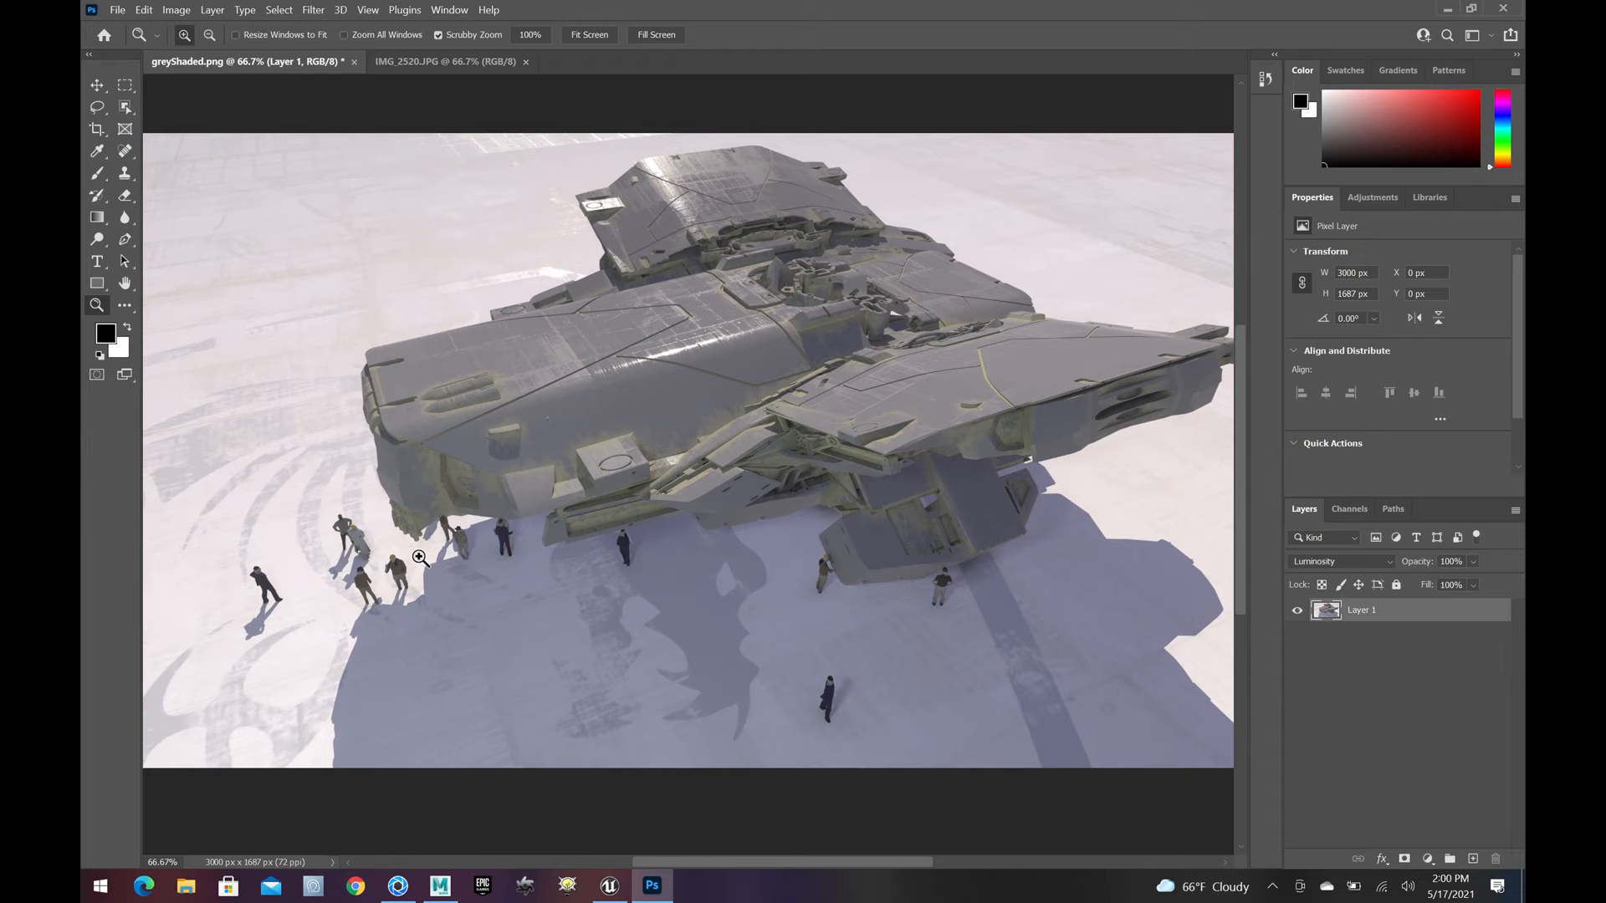
# Step: View the greyShaded.png render, then switch to the Unreal pyramid level
pyautogui.click(610, 884)
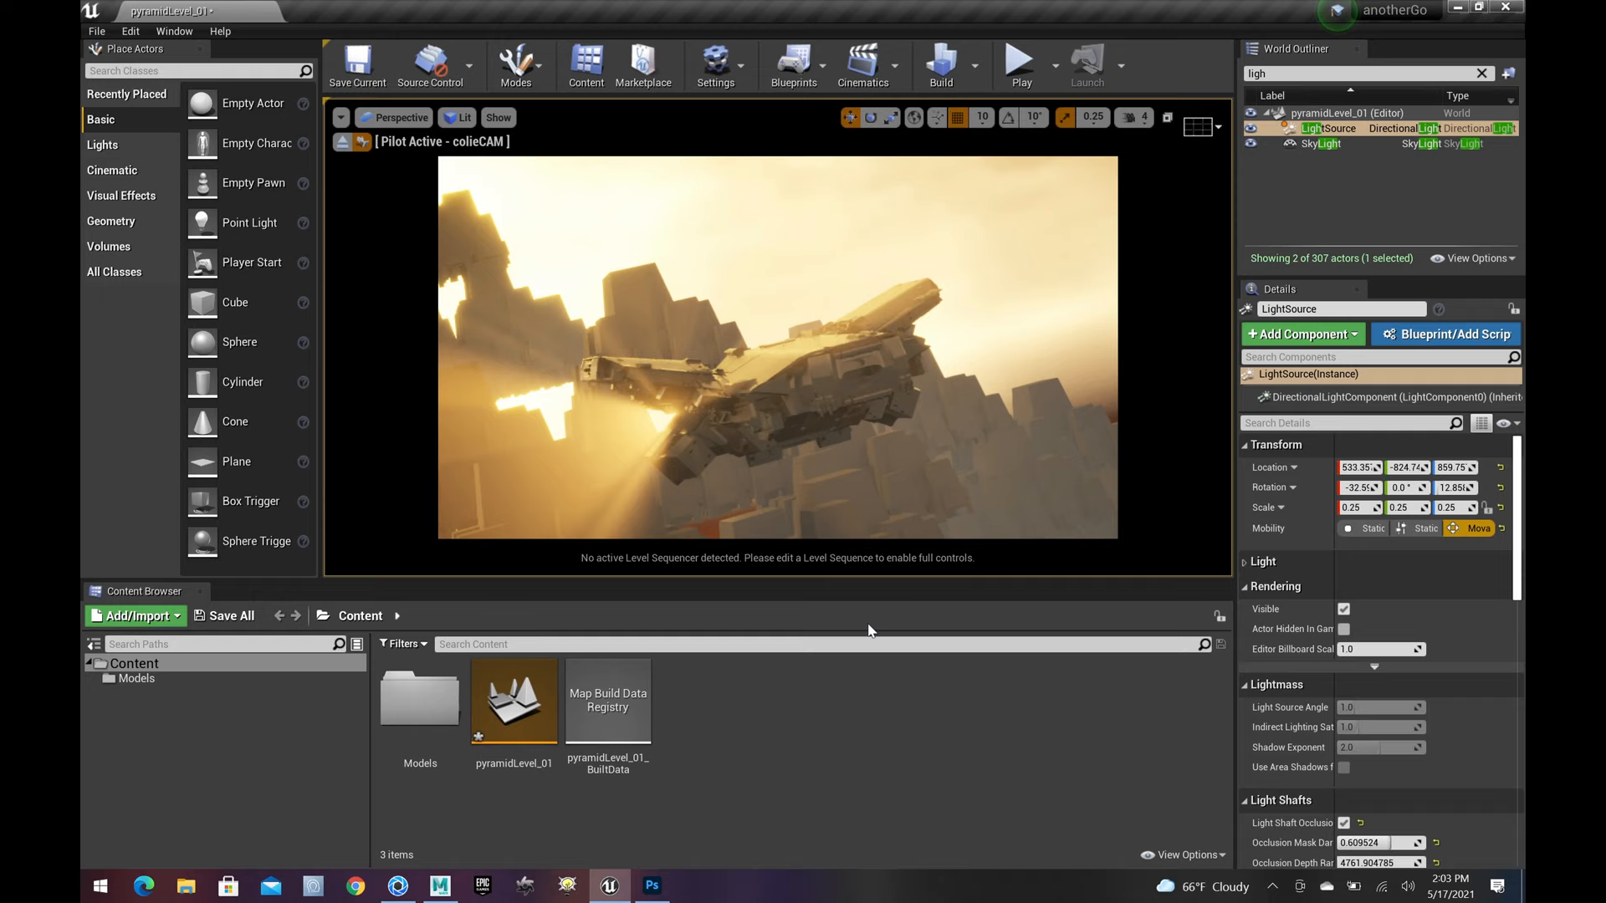
# Step: View pyramidLevel_01 through the piloted camera, then switch to the Photoshop paint-over
pyautogui.click(651, 886)
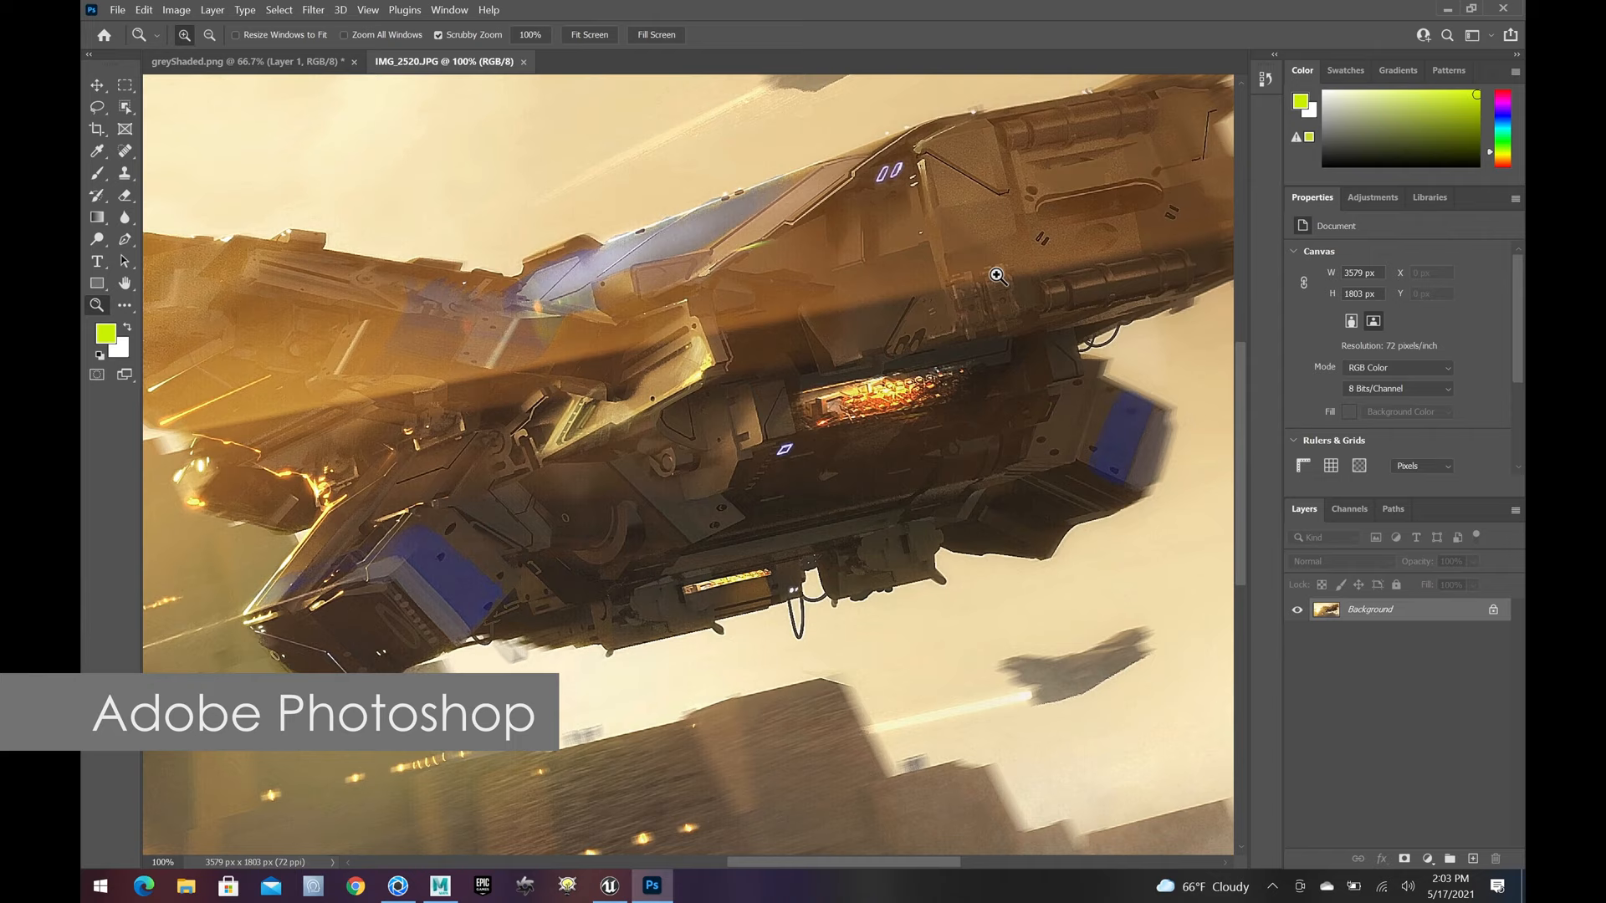
# Step: Pan across the IMG_2520.JPG painting from the sunlit ship nose over the city
pyautogui.moveTo(999, 274); pyautogui.dragTo(980, 289)
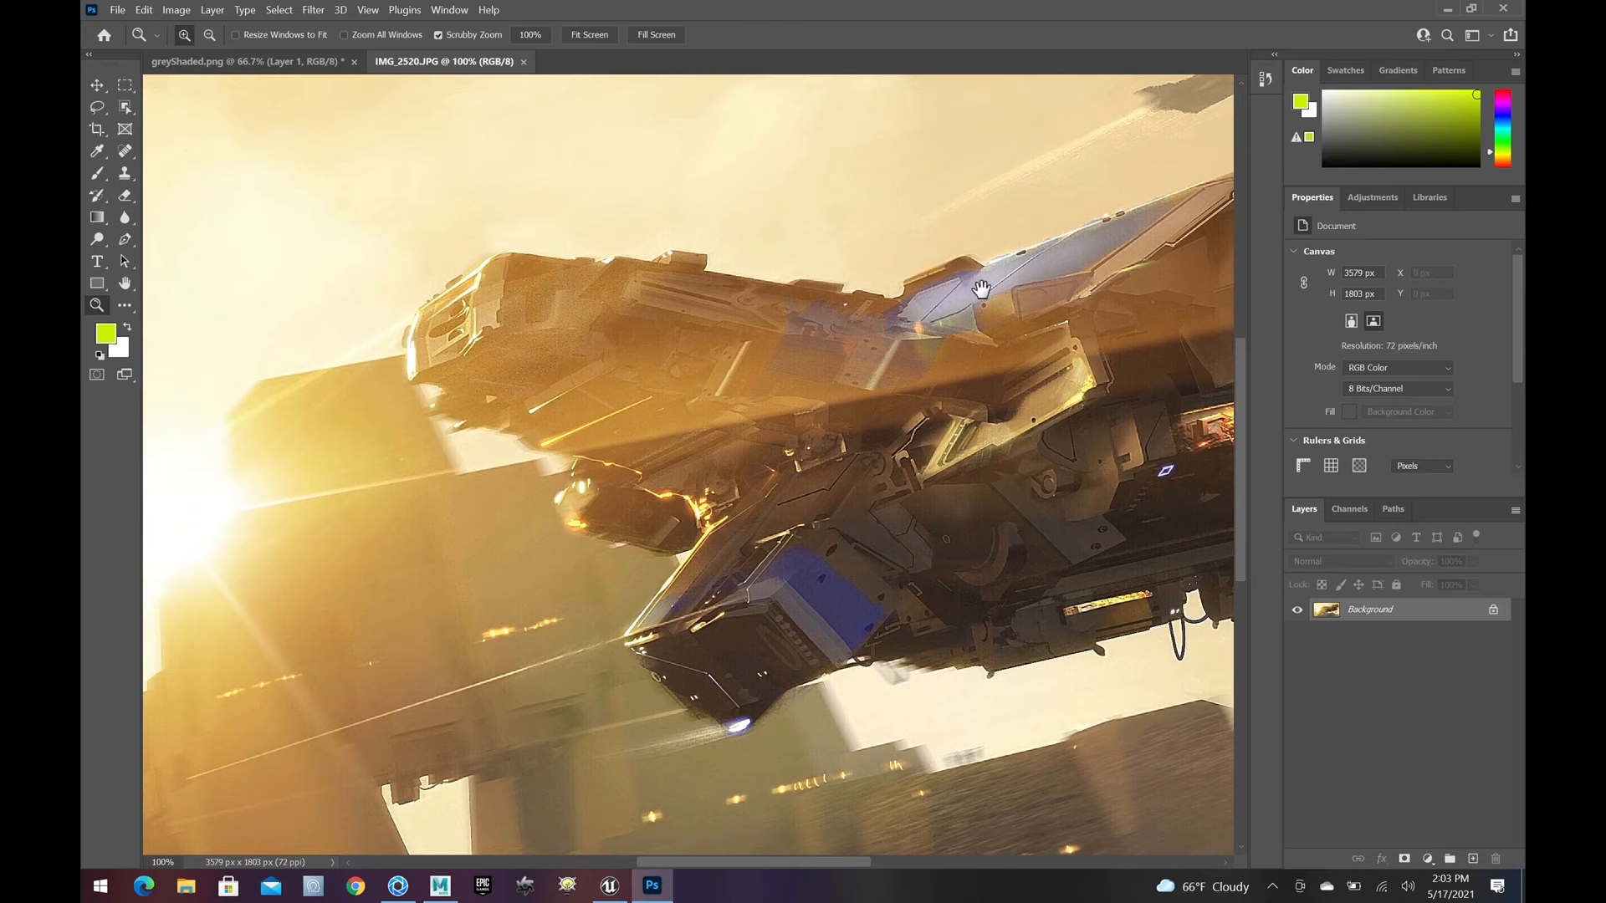
pyautogui.moveTo(980, 287); pyautogui.dragTo(806, 624)
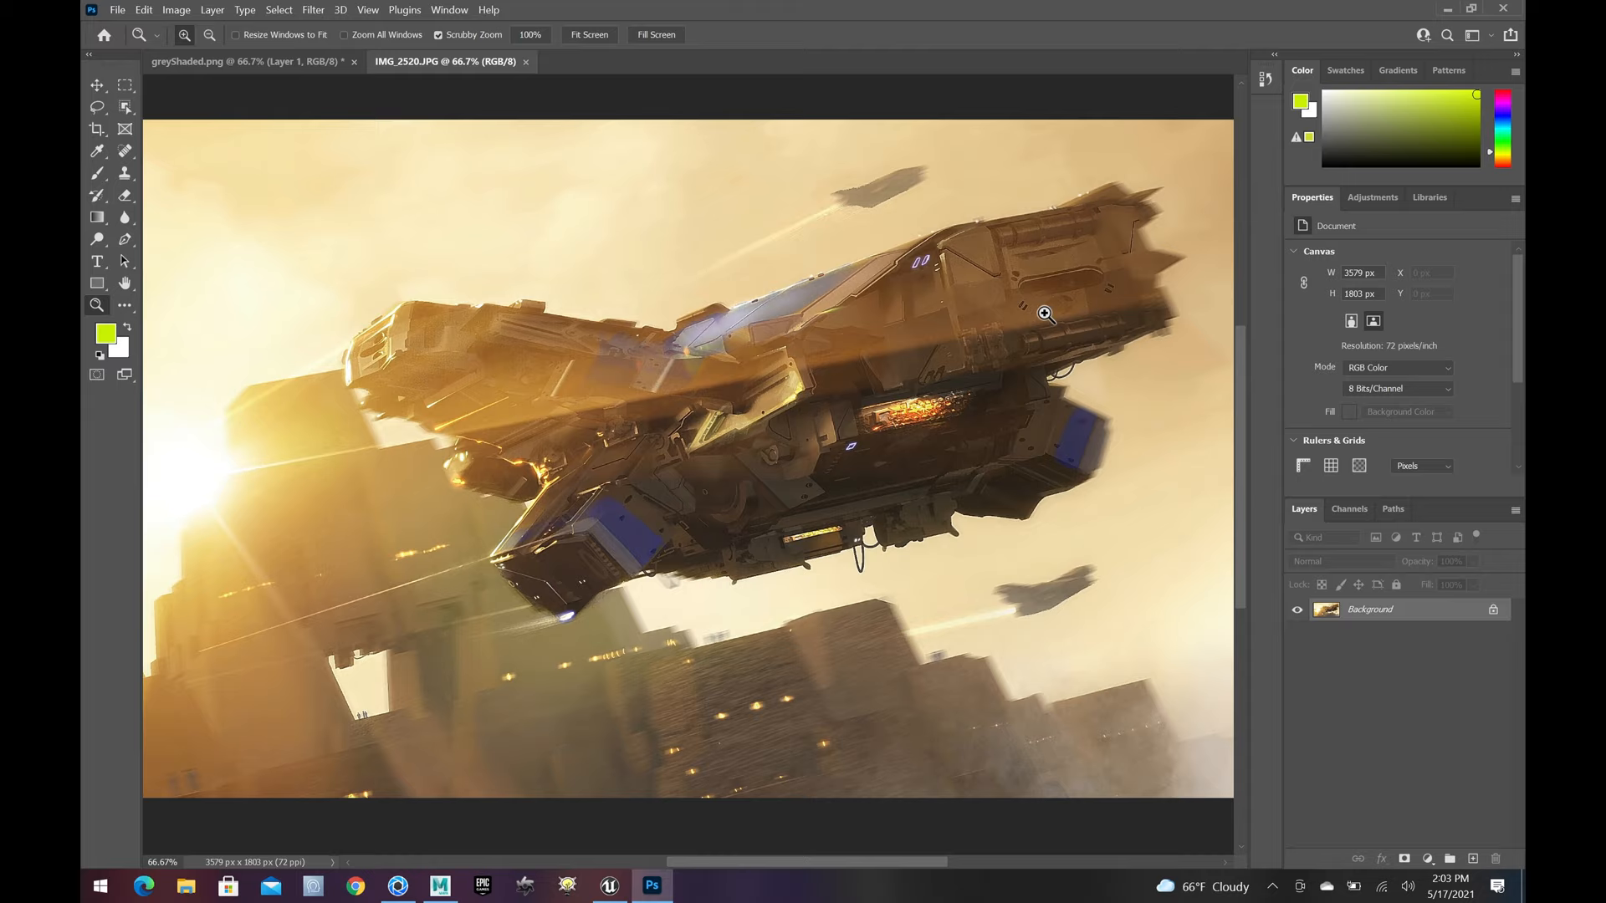
pyautogui.moveTo(223, 547)
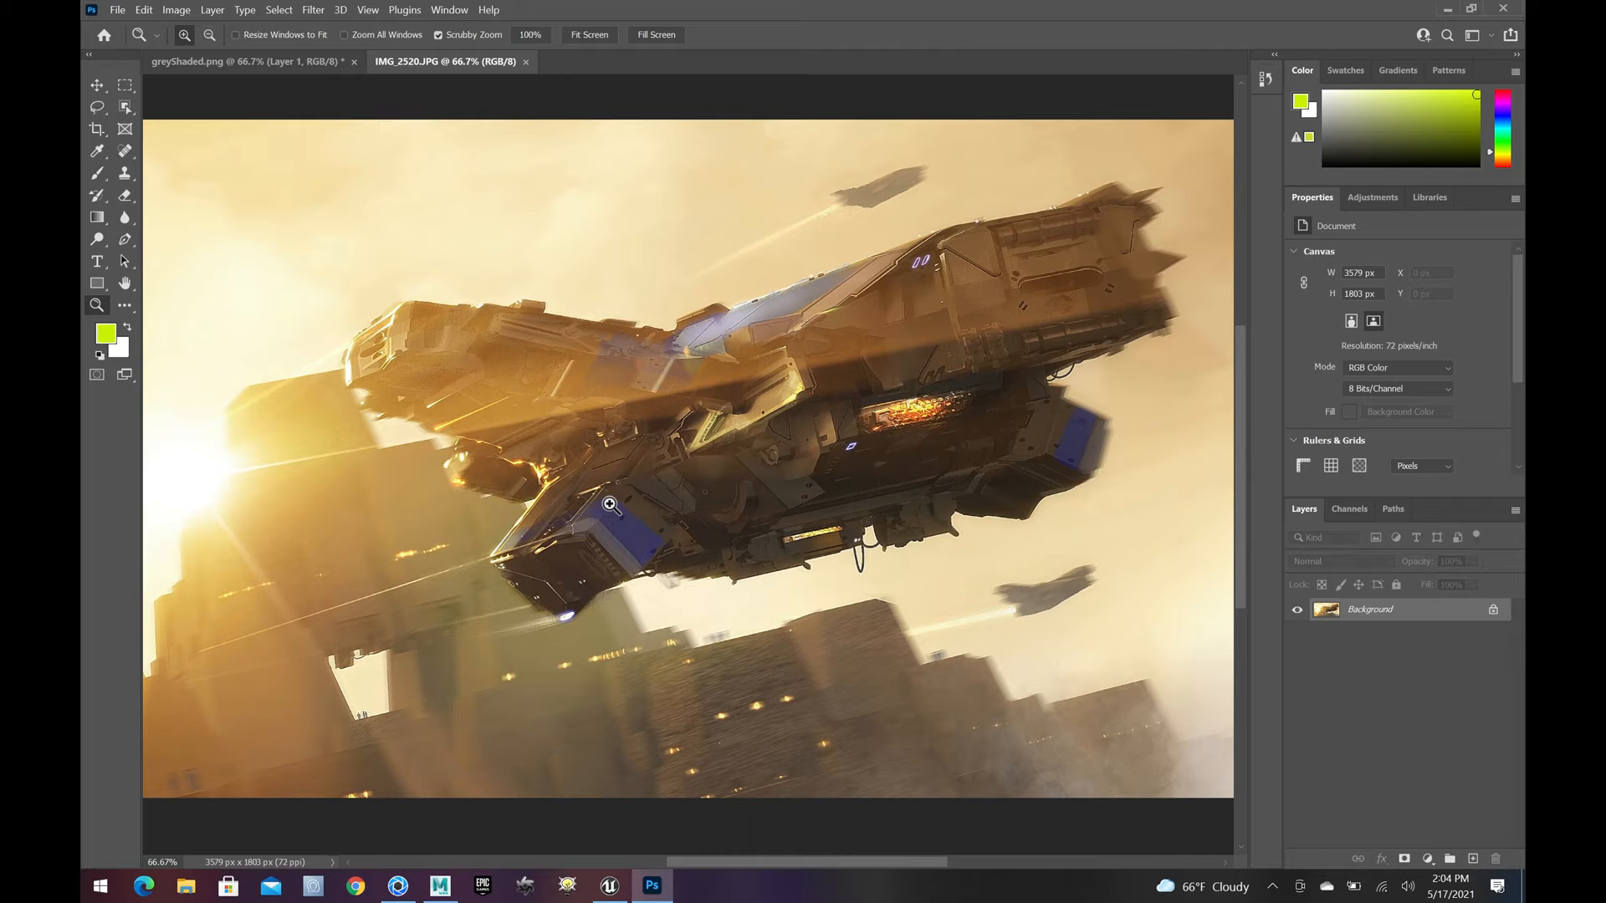
pyautogui.moveTo(903, 319)
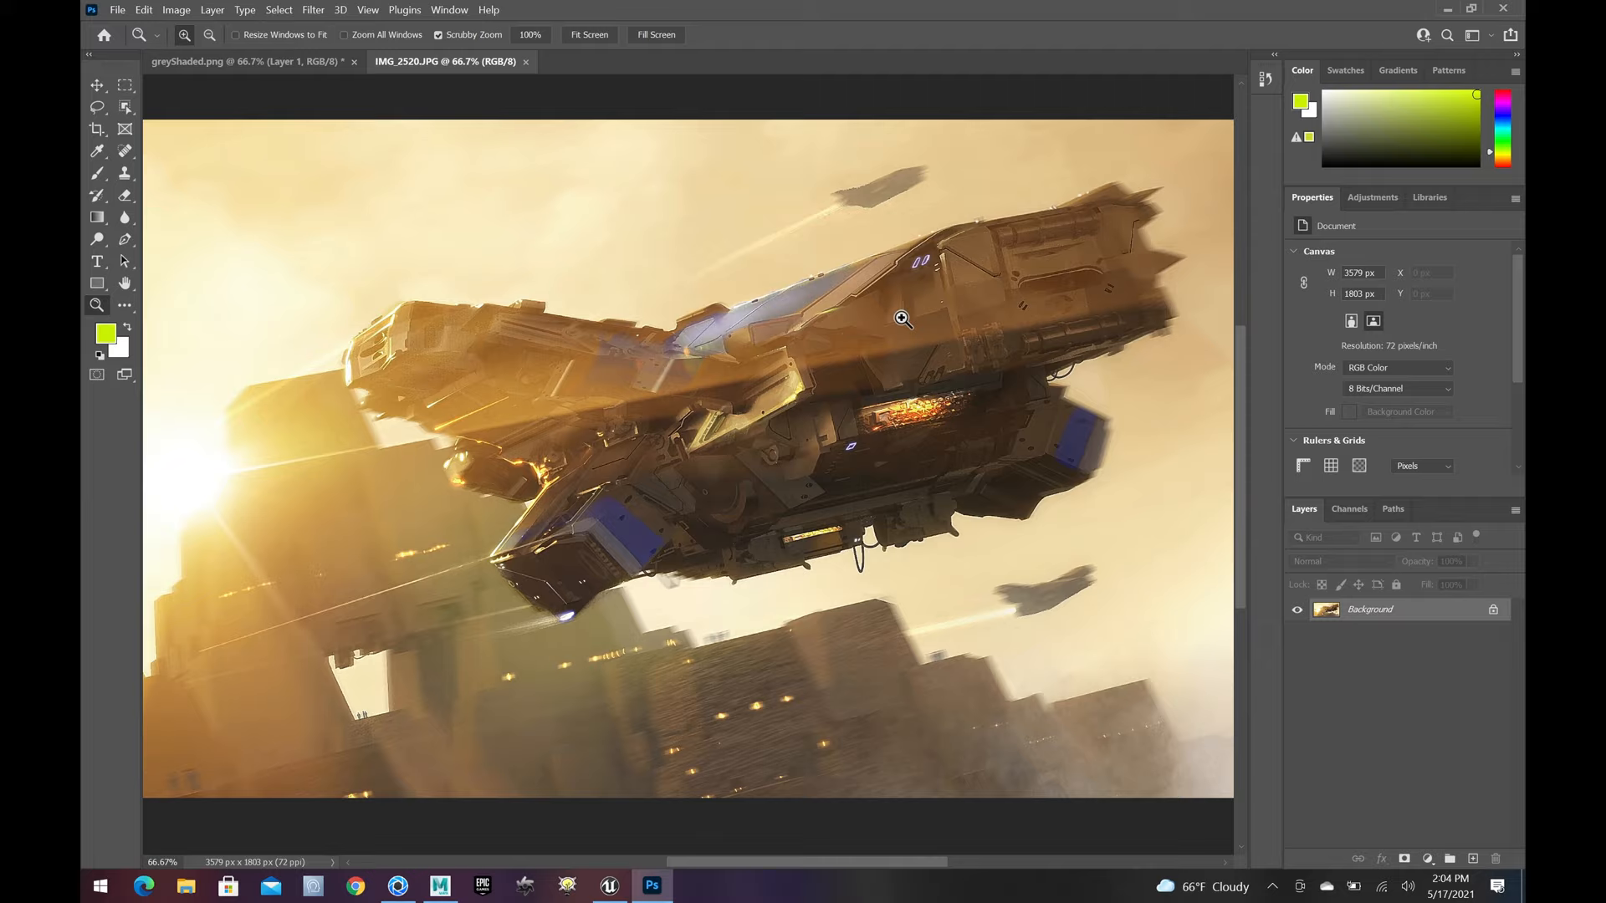